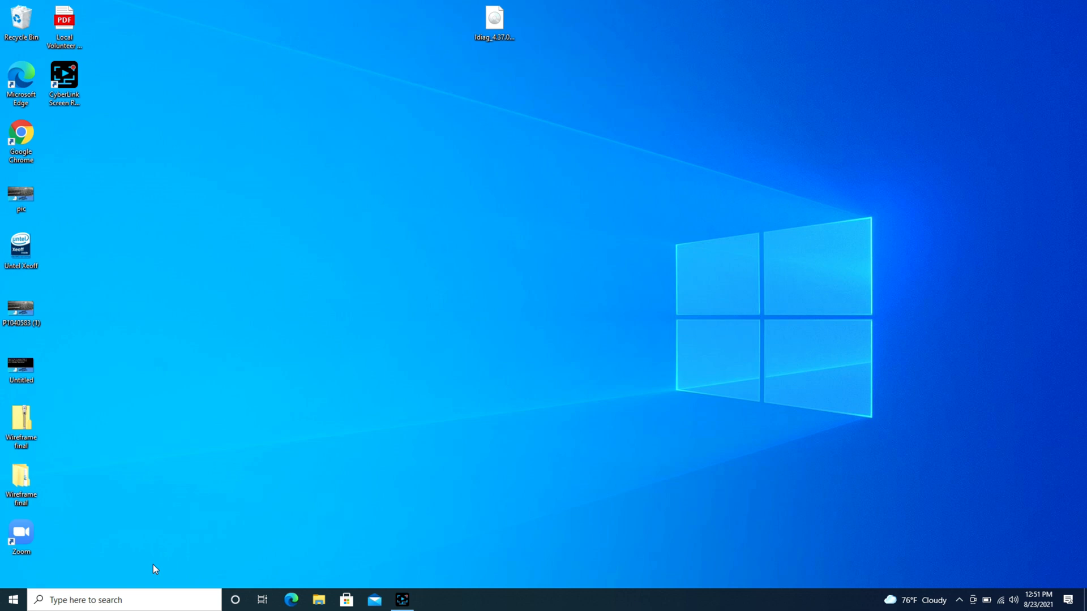
mouse_move(26, 584)
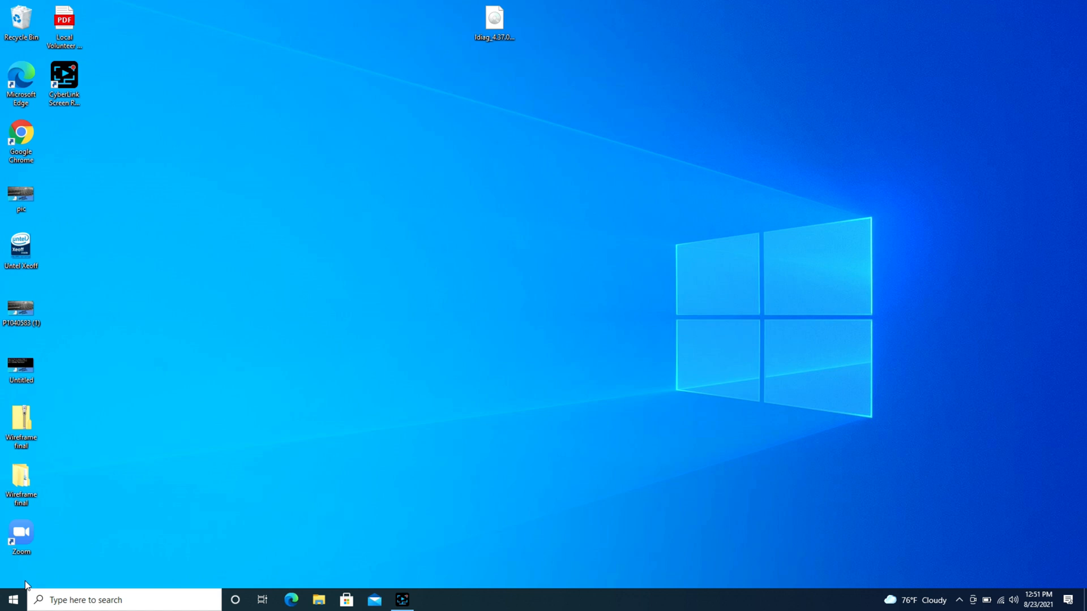
- Launch the Windows Settings app from the Start menu
left_click(8, 598)
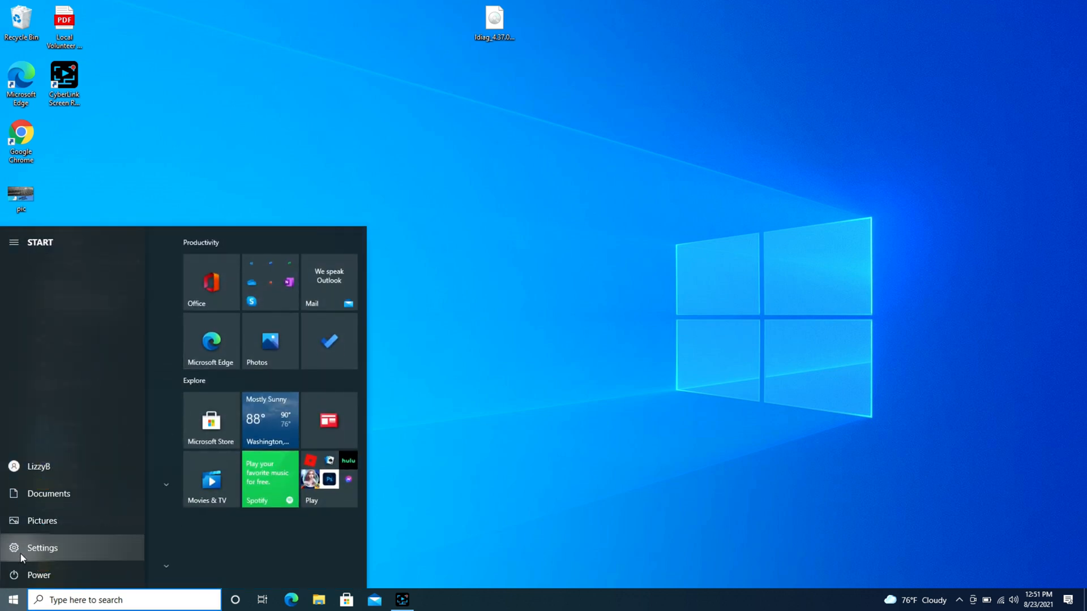
left_click(41, 548)
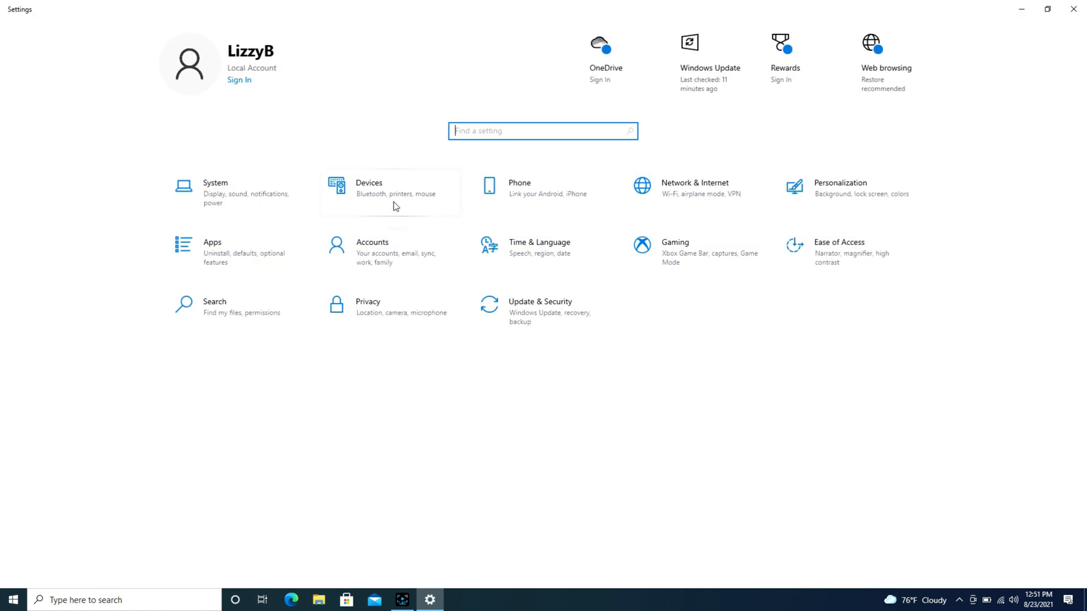
- Go to the Devices category to reach Bluetooth & other devices
left_click(389, 192)
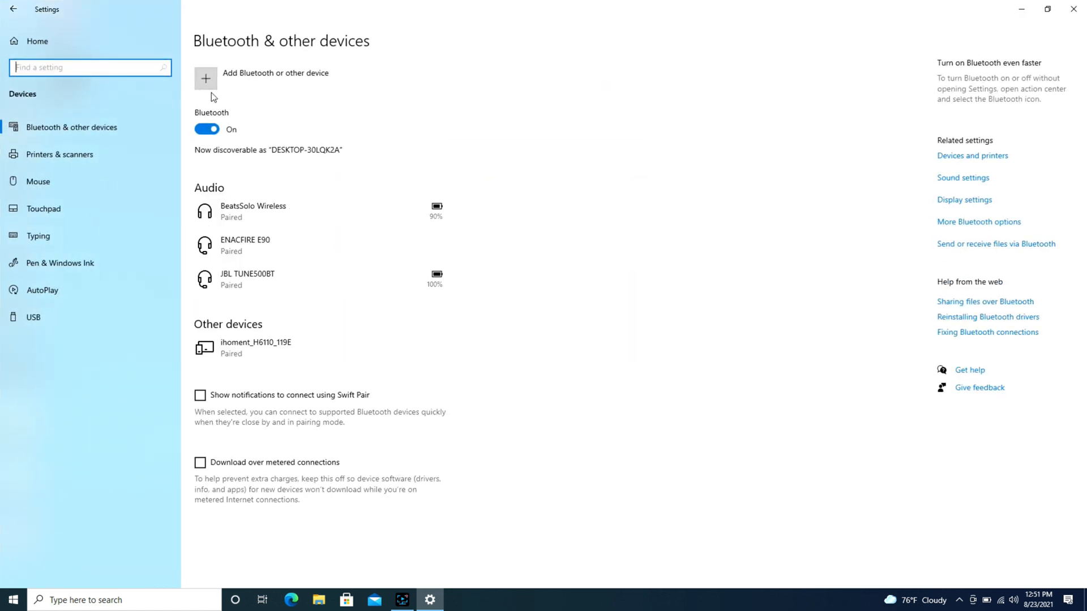
mouse_move(310, 161)
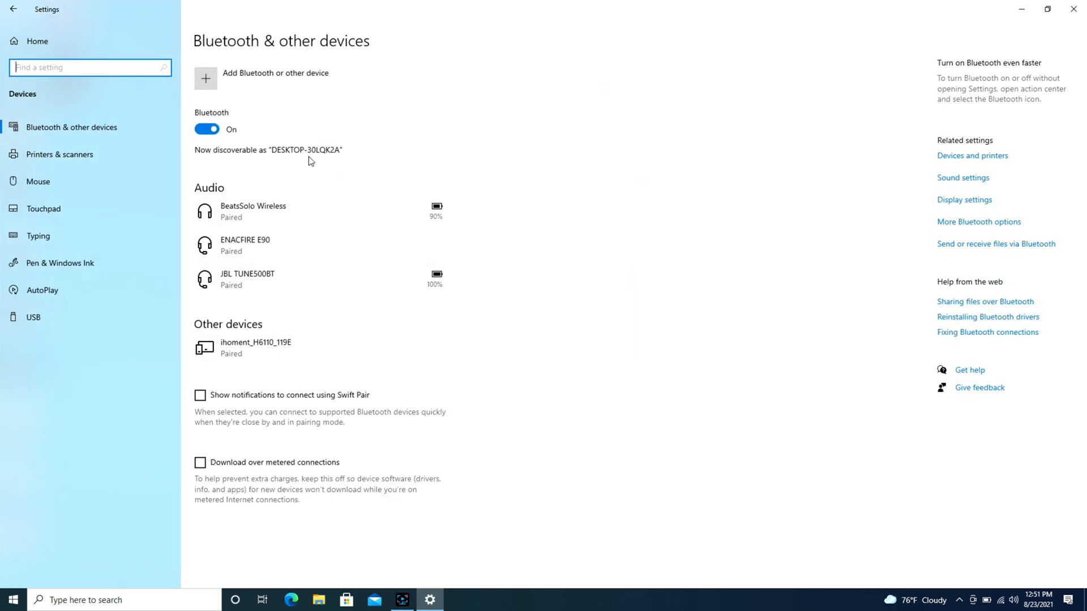
mouse_move(287, 75)
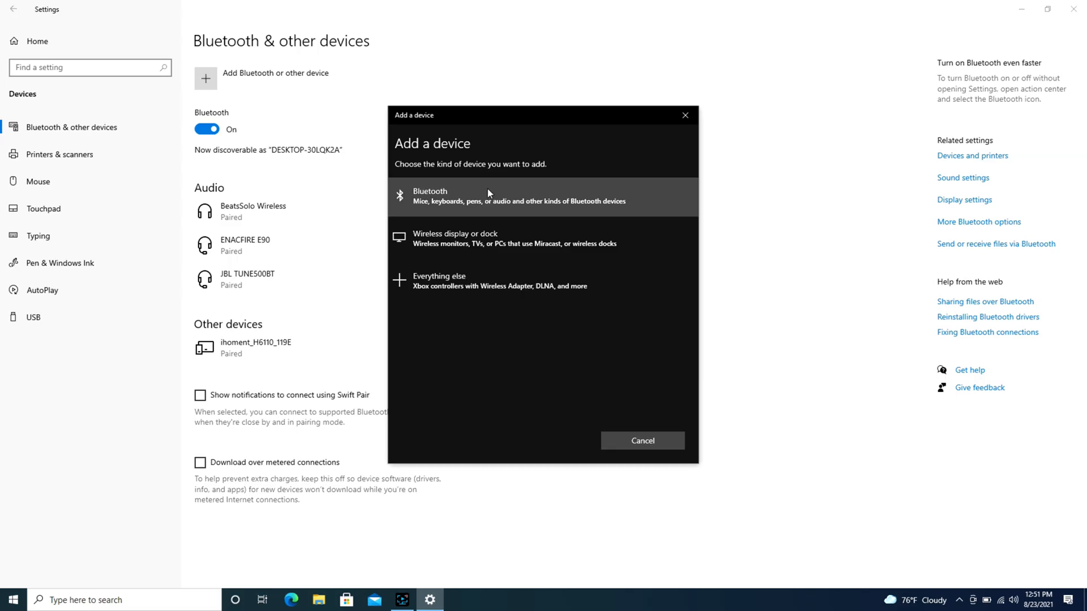
- Pair the Sesh Evo earbuds as a new Bluetooth device and close the Add a device dialog
left_click(488, 195)
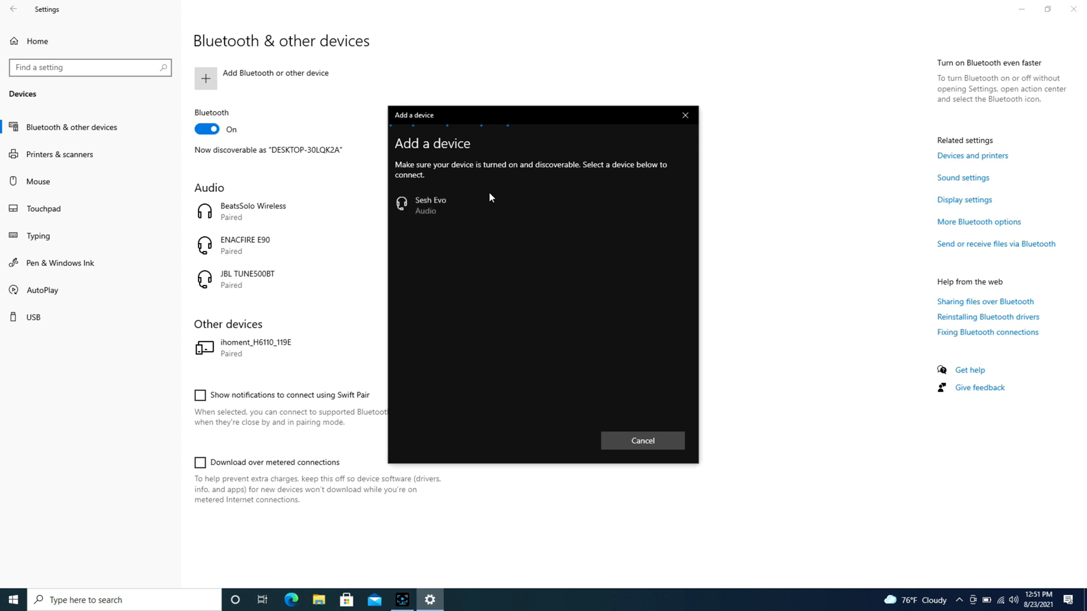
left_click(430, 205)
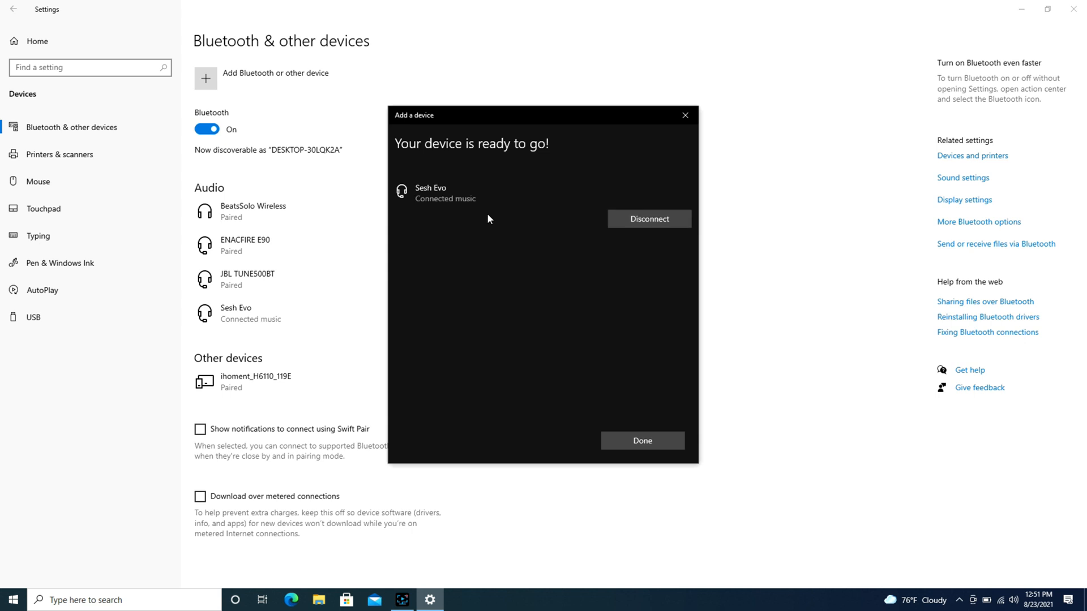
left_click(642, 440)
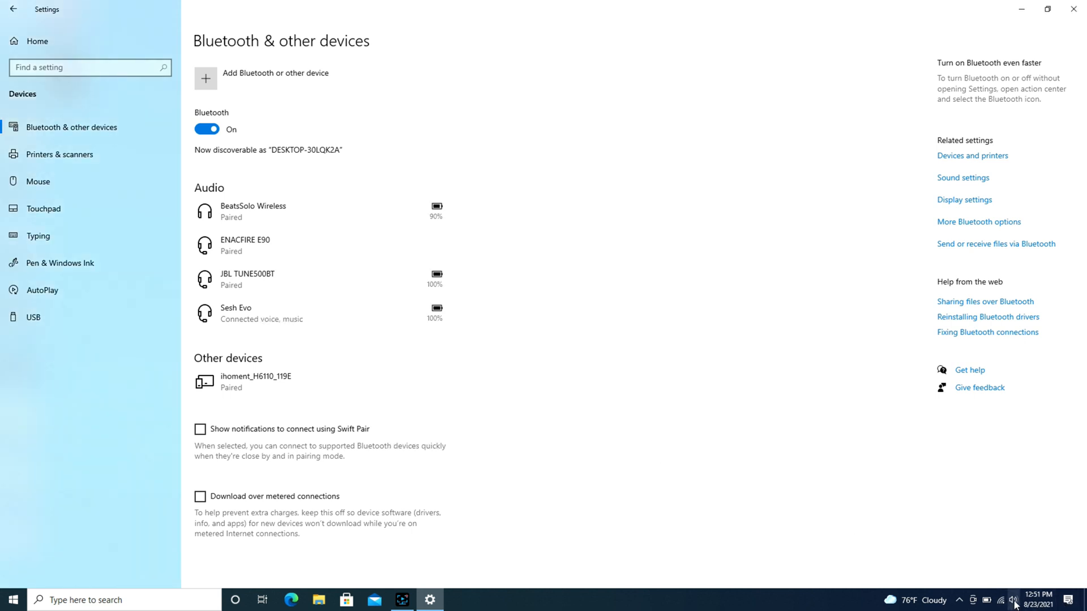
- Open the taskbar volume flyout to choose Headphones (Sesh Evo Stereo) as output
left_click(1014, 600)
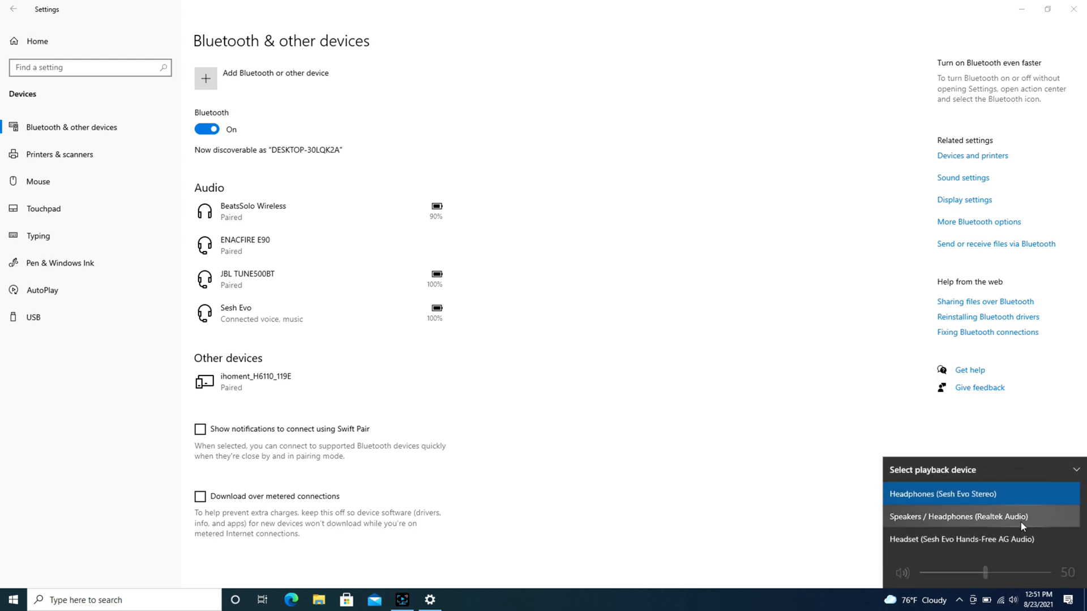
mouse_move(1028, 530)
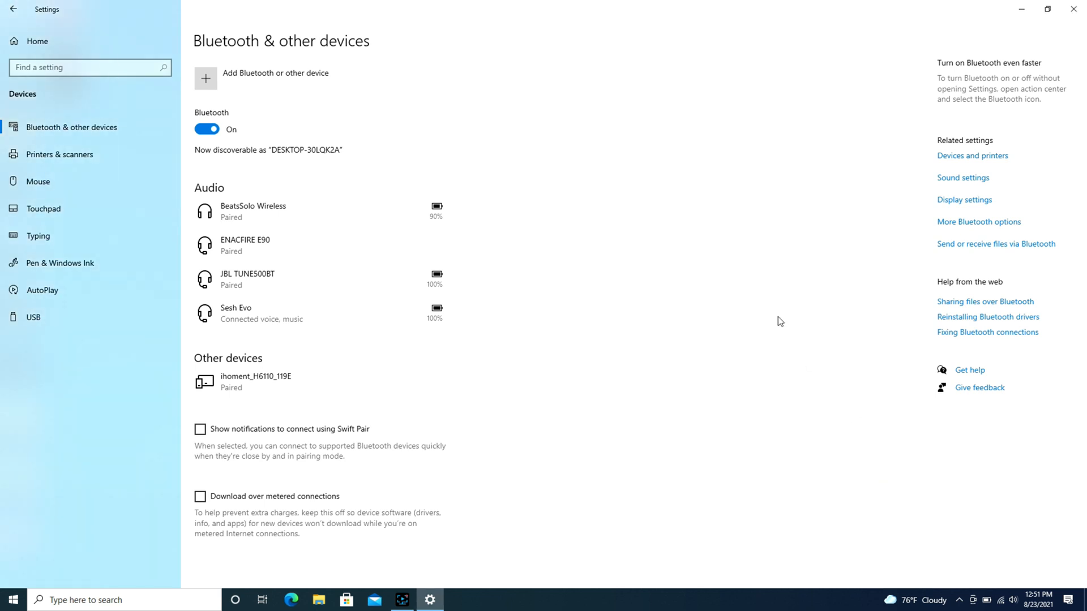
mouse_move(733, 252)
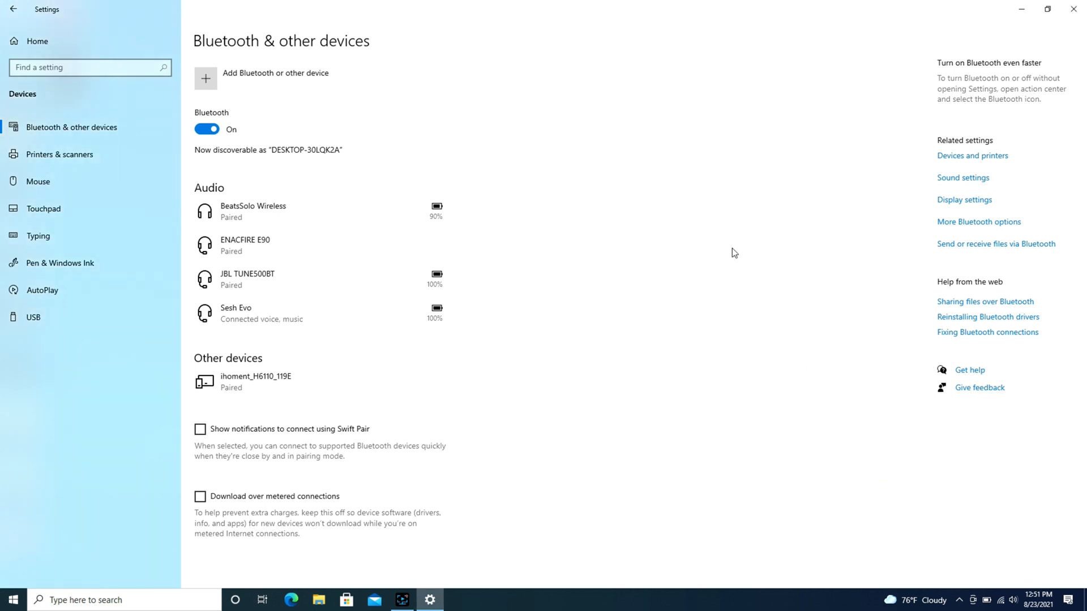